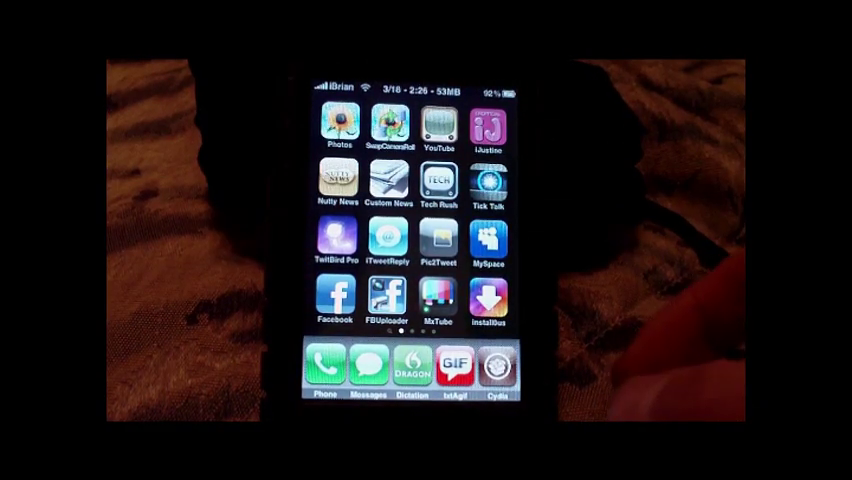
# Launch Cydia to find the iAcces 4 keyboard theme packages under BeYoIP Apps.
pyautogui.click(492, 370)
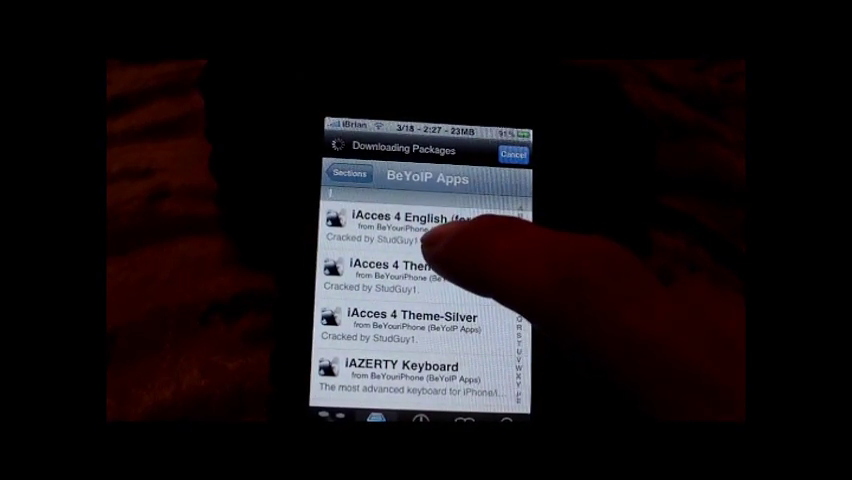
# Open an iAcces 4 theme package and dismiss the Refreshing Data error alert.
pyautogui.click(425, 222)
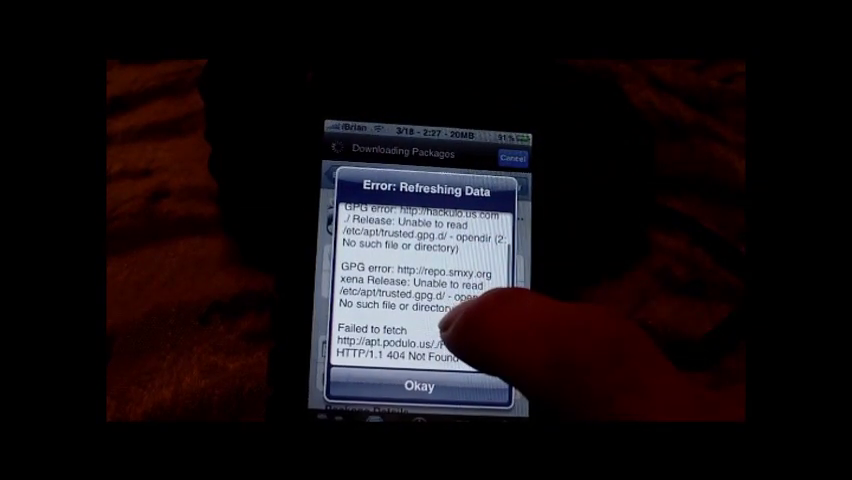
pyautogui.click(415, 388)
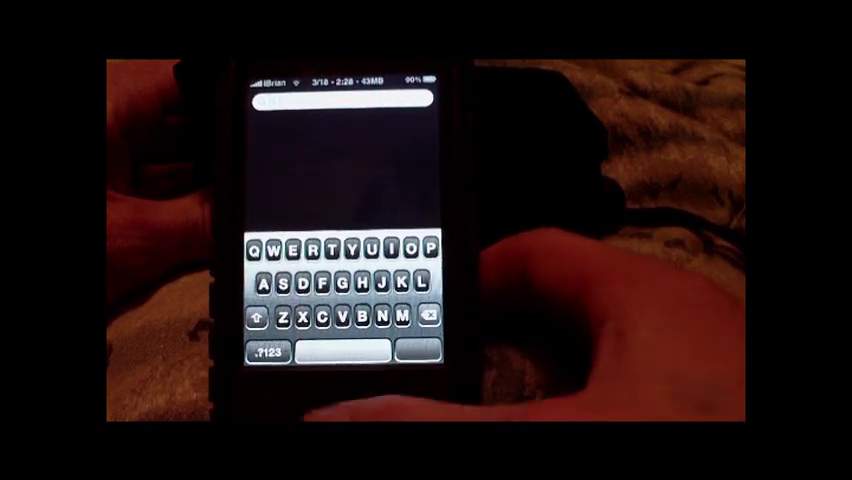
# Search Spotlight for iFile and launch it.
pyautogui.click(266, 353)
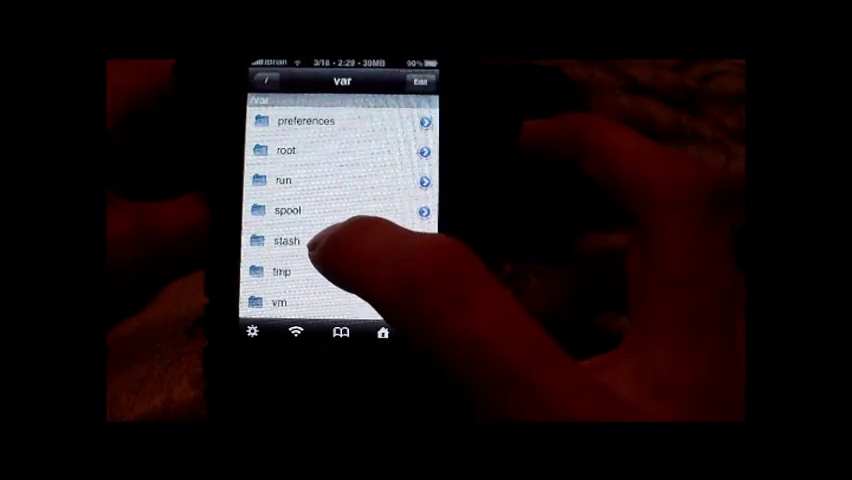
# Browse stash, Applications.X93rSn, iAcces.app and its themes folder, then Themes.yd80oD.
pyautogui.click(290, 240)
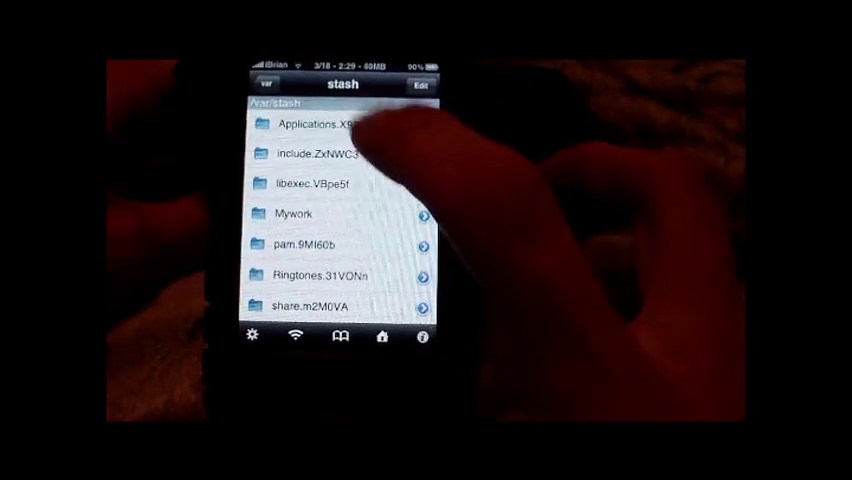
pyautogui.click(310, 124)
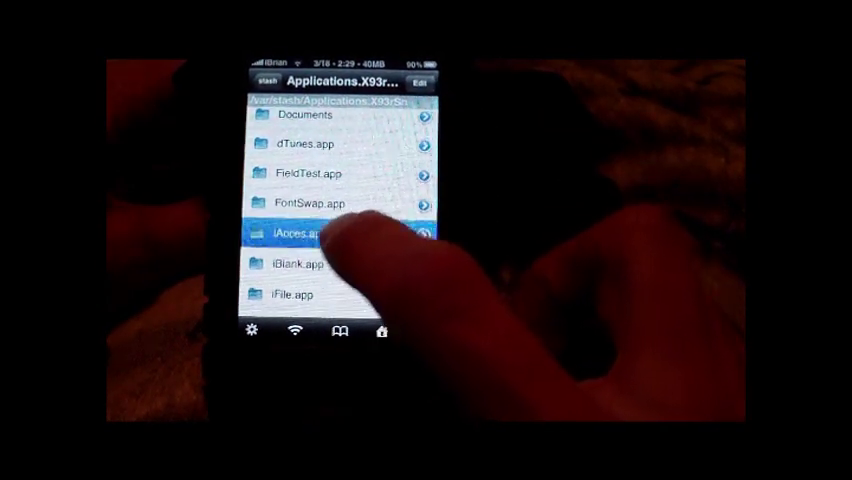
pyautogui.click(305, 234)
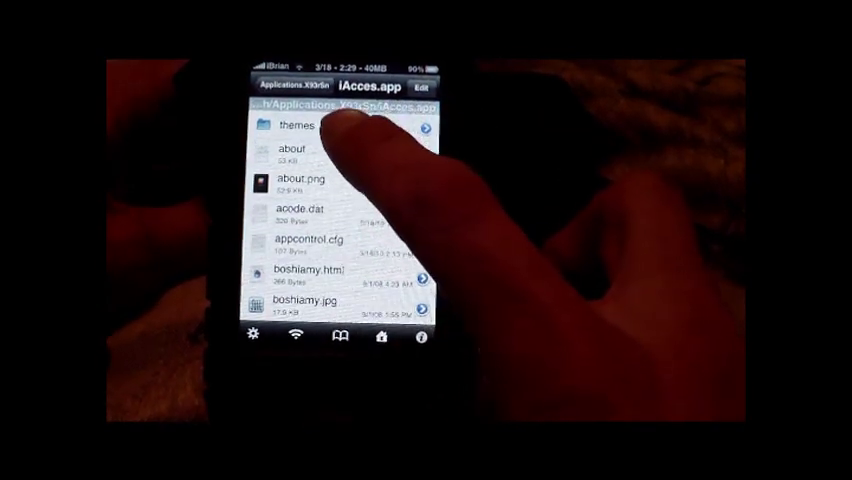
pyautogui.click(294, 124)
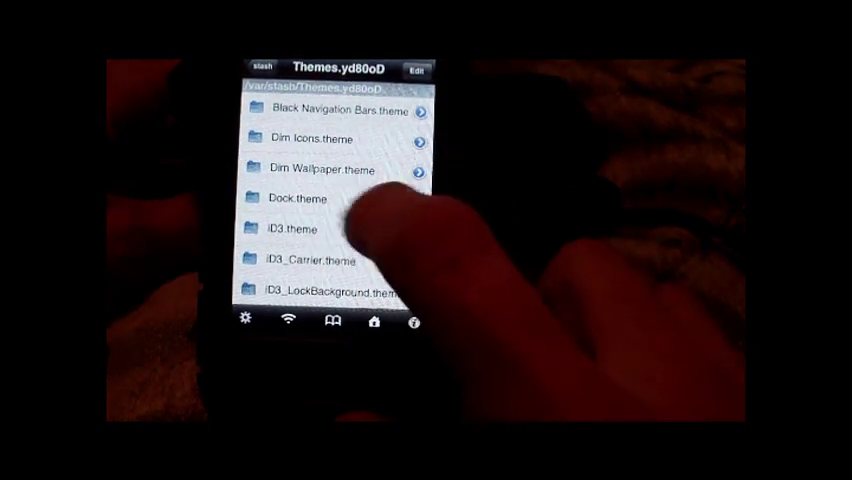
# Go back from Themes.yd80oD to the Applications.X93rSn folder.
pyautogui.click(310, 199)
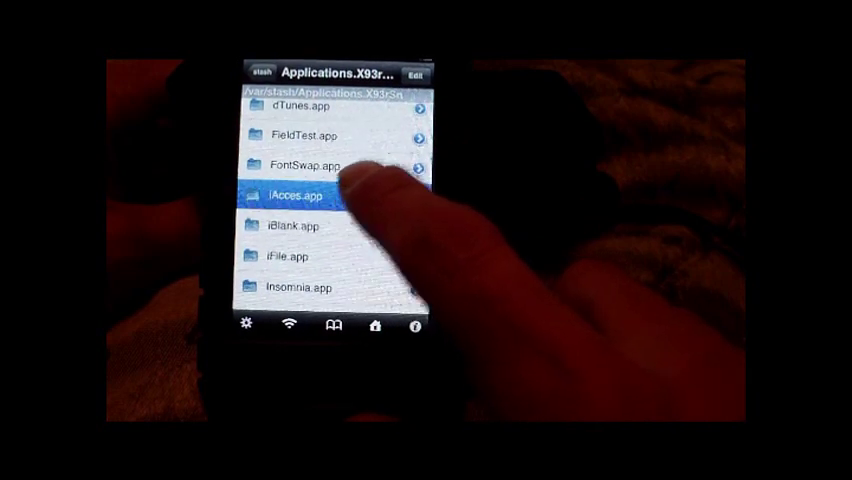
# Return up to the /var/stash folder.
pyautogui.click(300, 193)
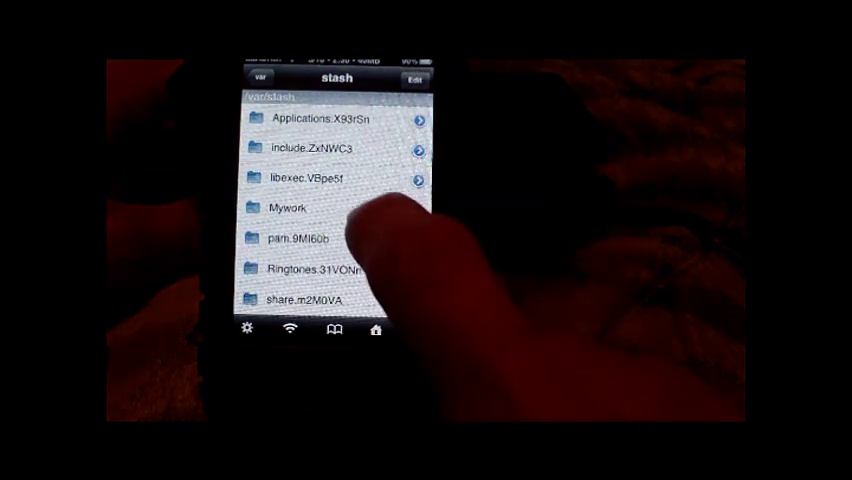
# Copy iAcces4-Dummy's images from Mywork into iAcces.app's themes folder.
pyautogui.click(290, 207)
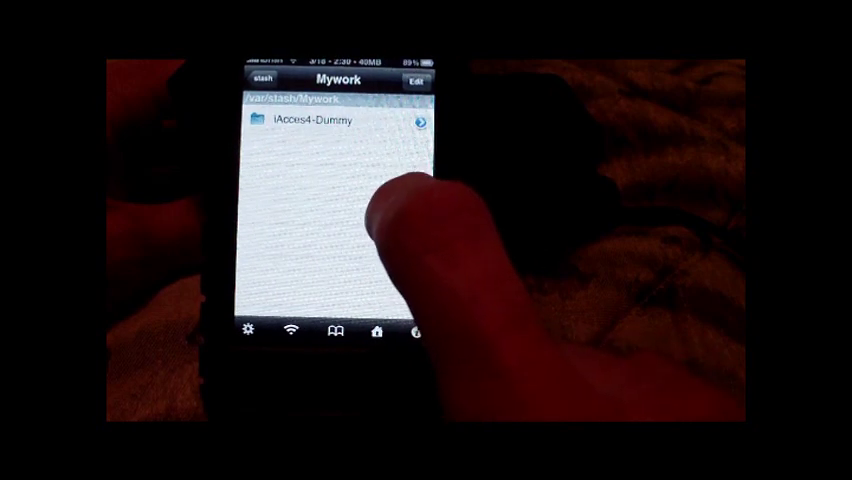
pyautogui.click(320, 125)
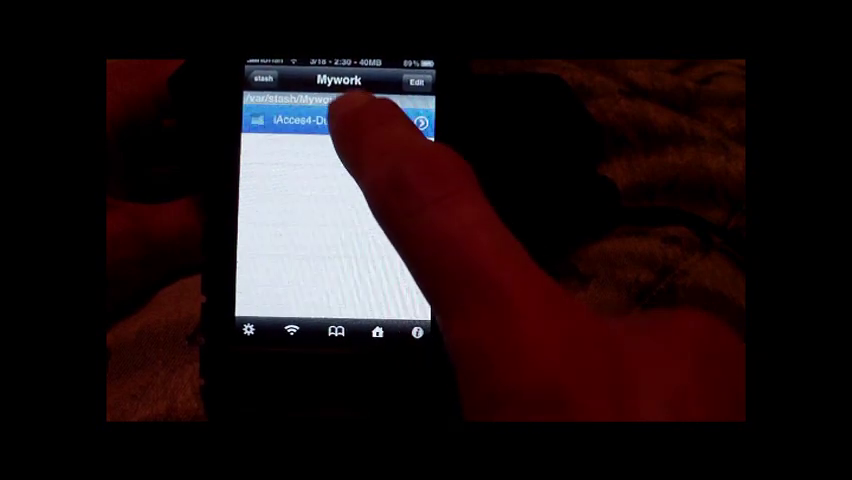
pyautogui.click(320, 123)
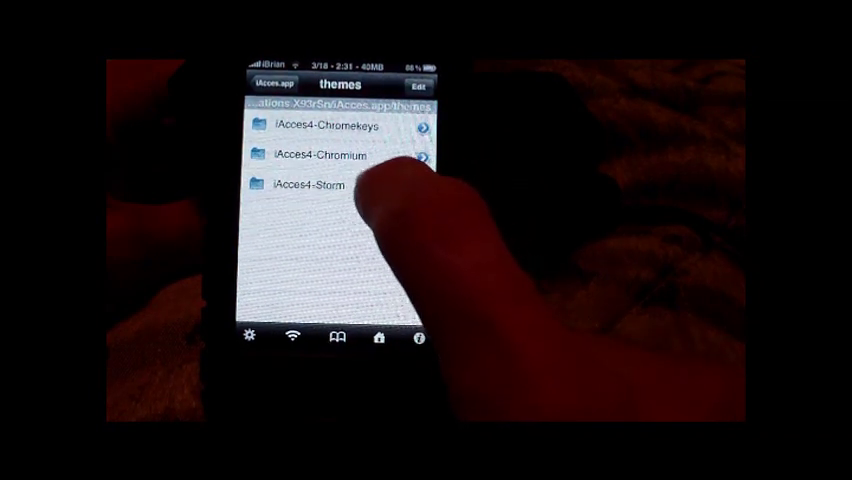
# Exit iFile to the home screen and swipe to the games page.
pyautogui.click(267, 84)
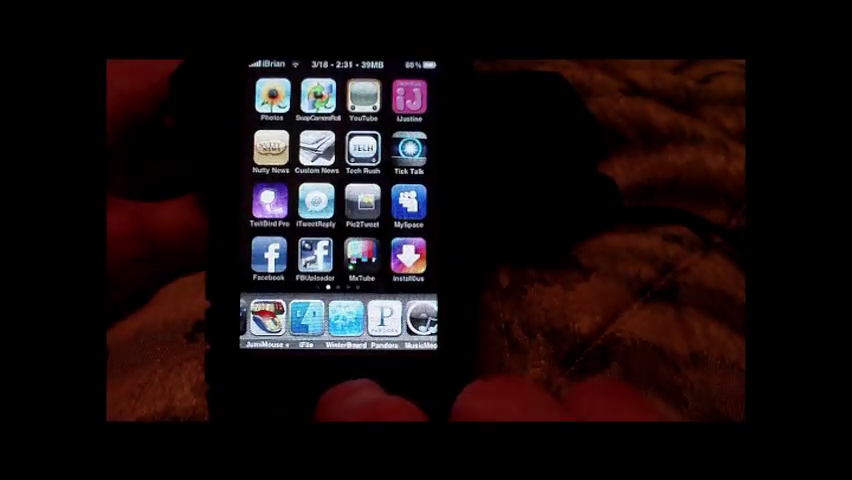
pyautogui.hscroll(-3)
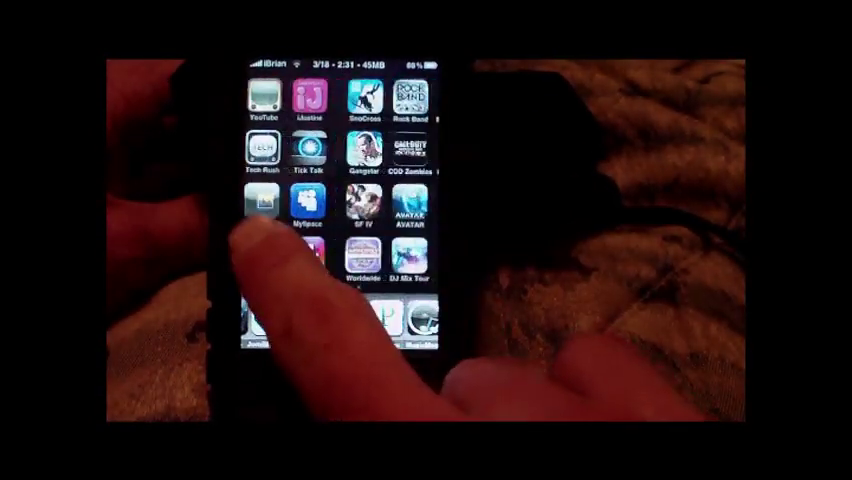